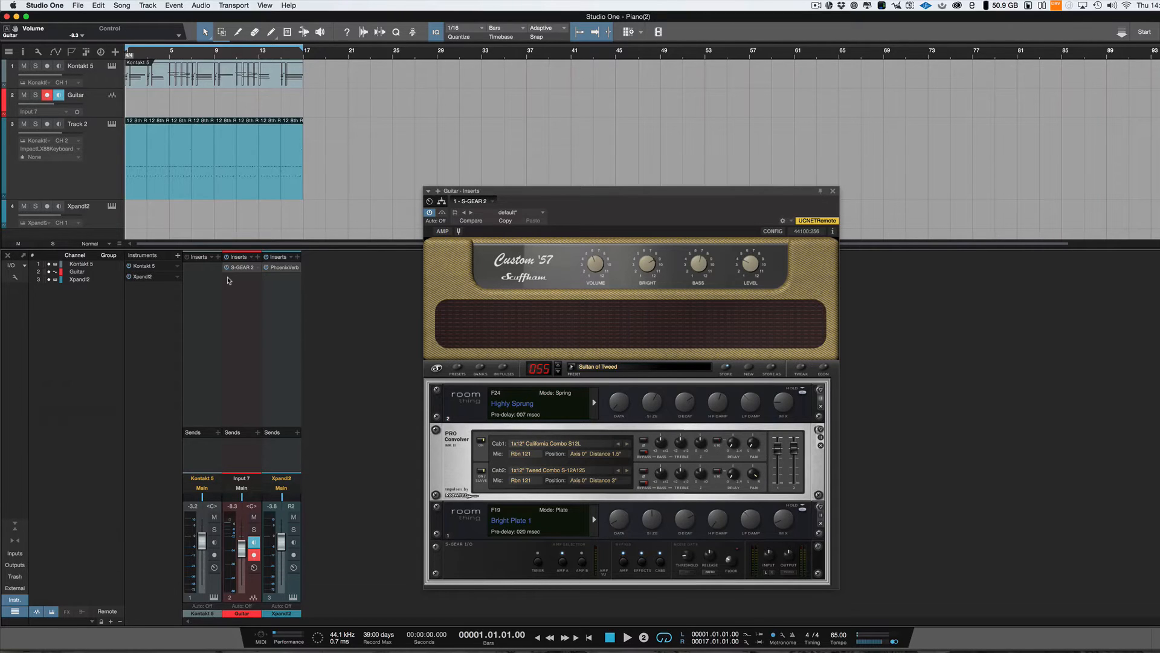
- Record a short guitar take onto the armed Guitar track through the S-Gear amp, then stop
click(626, 637)
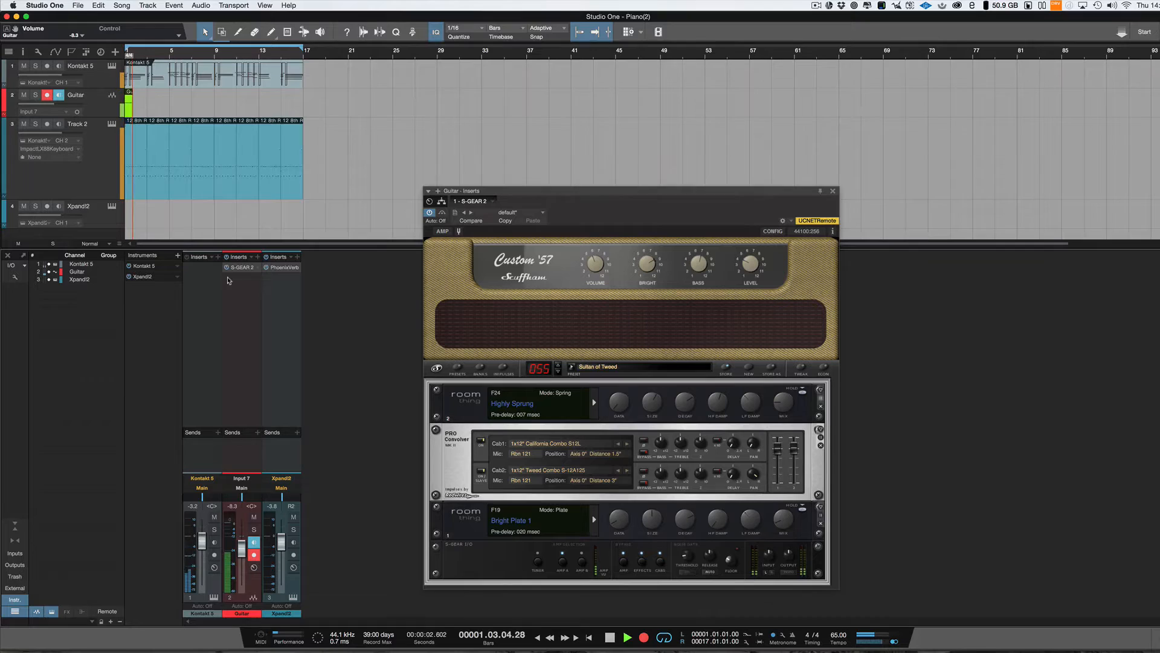
click(626, 637)
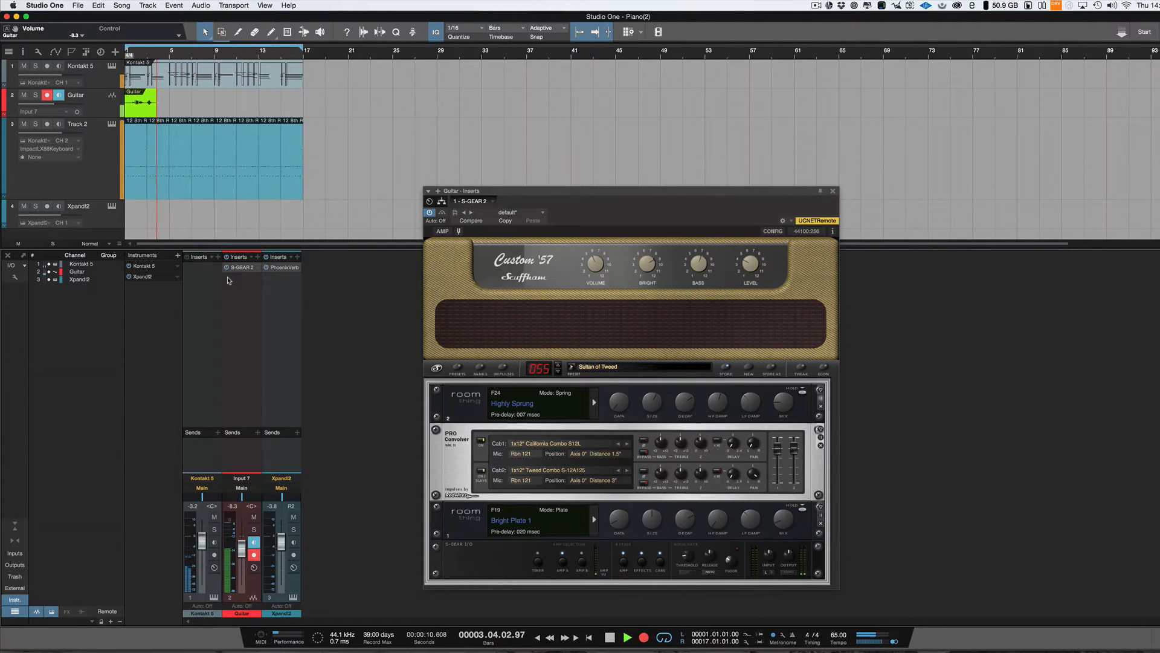
click(626, 637)
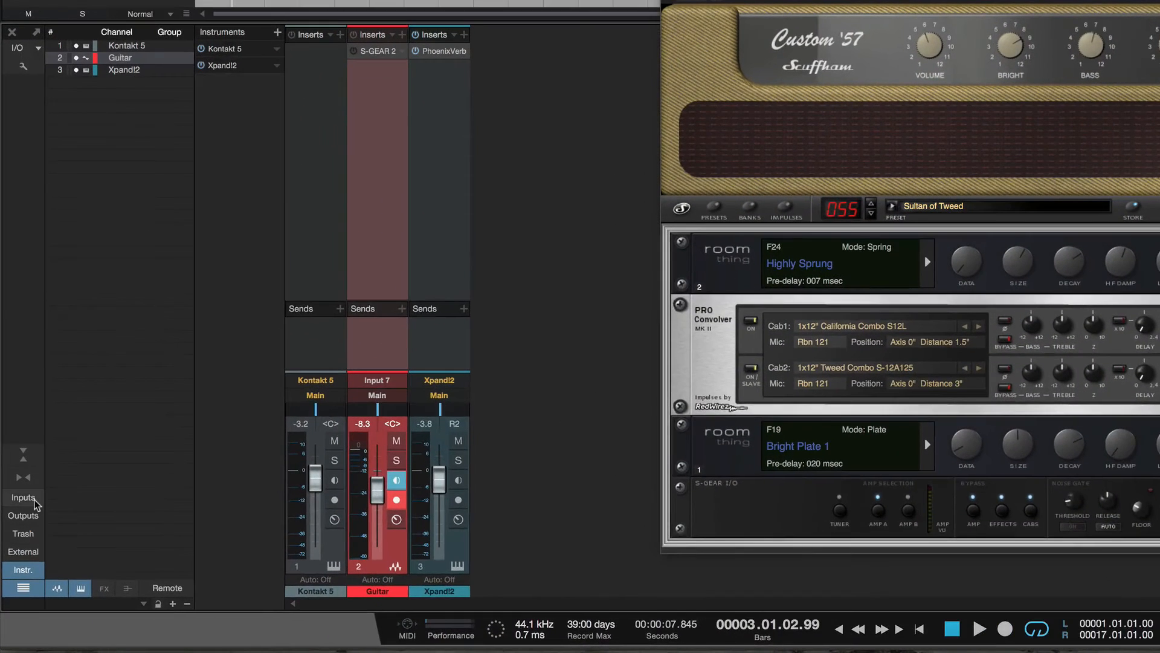
- Show the console input channels, revealing the Tuner and S-GEAR 2 inserts on A Guitar 1 (Input 7)
click(23, 497)
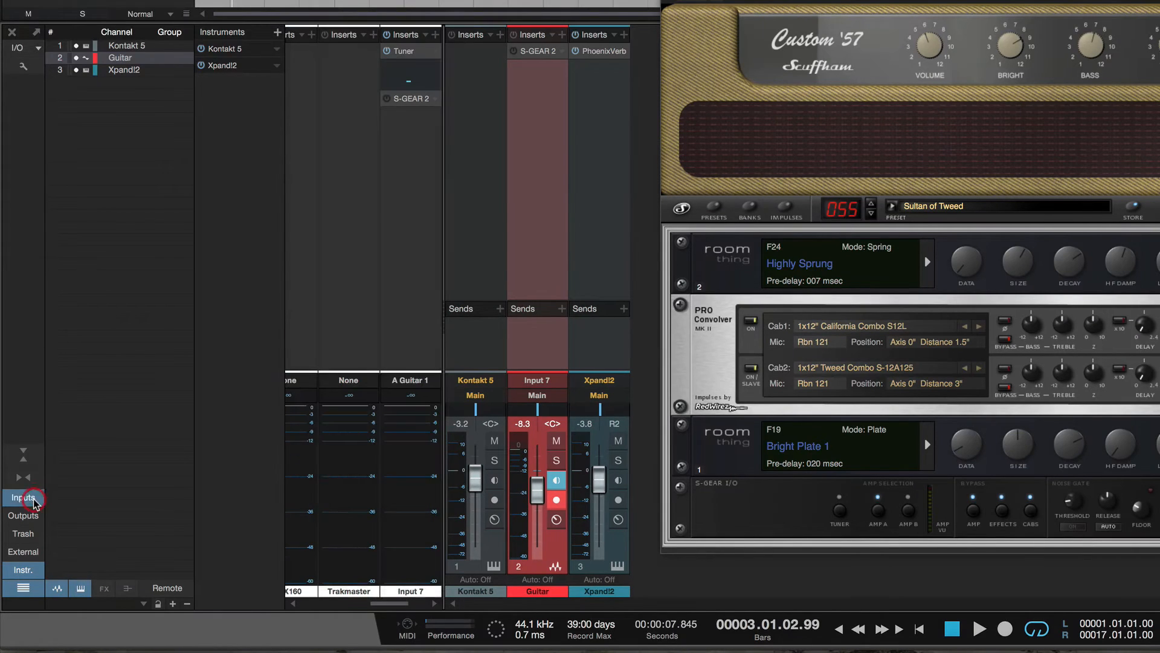
click(23, 497)
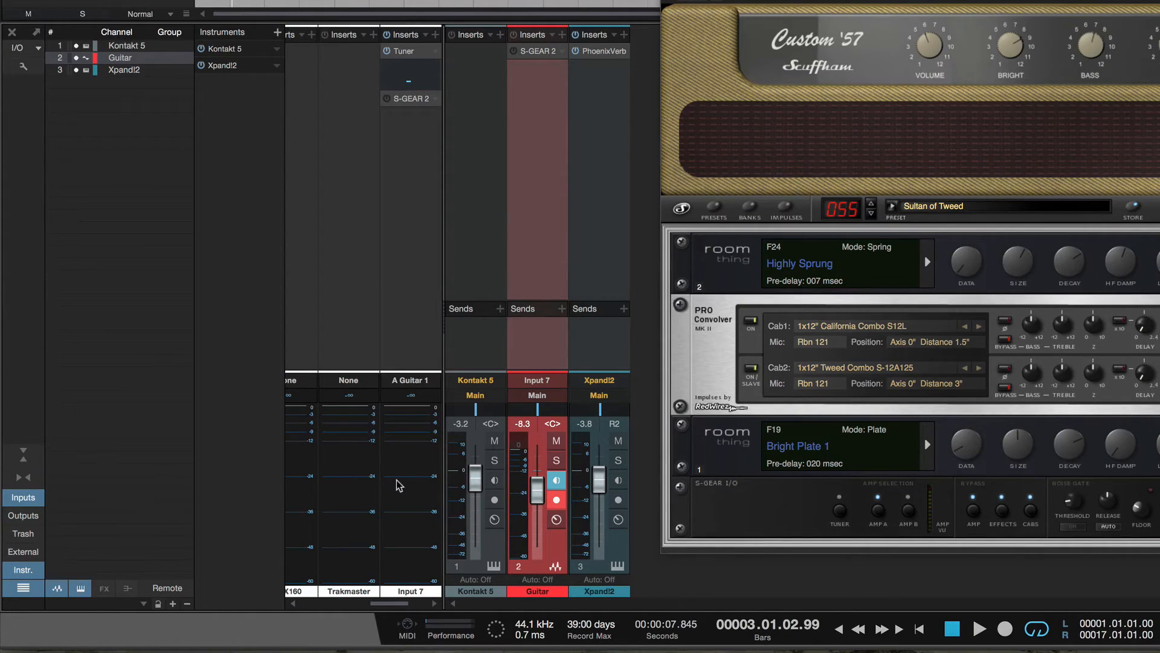